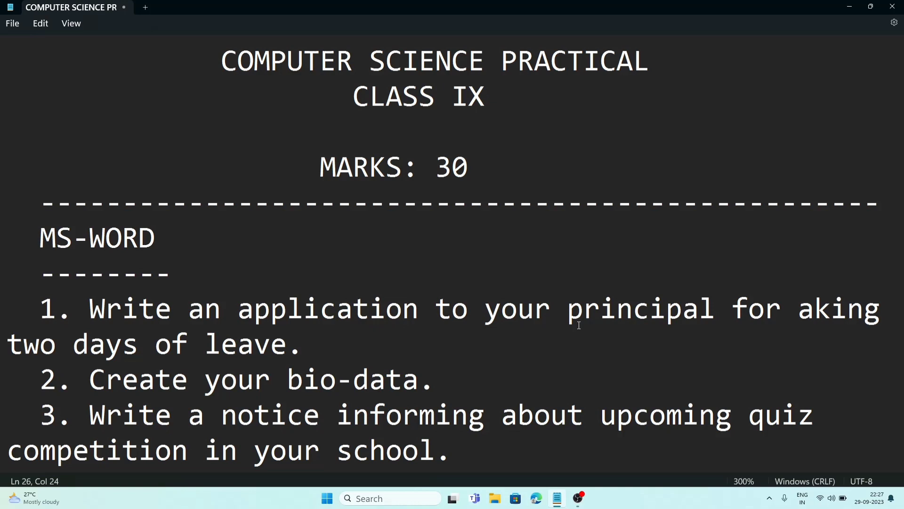
# Step: Scroll down to the end of the task list showing the Oral 5 Marks note
pyautogui.scroll(-3)
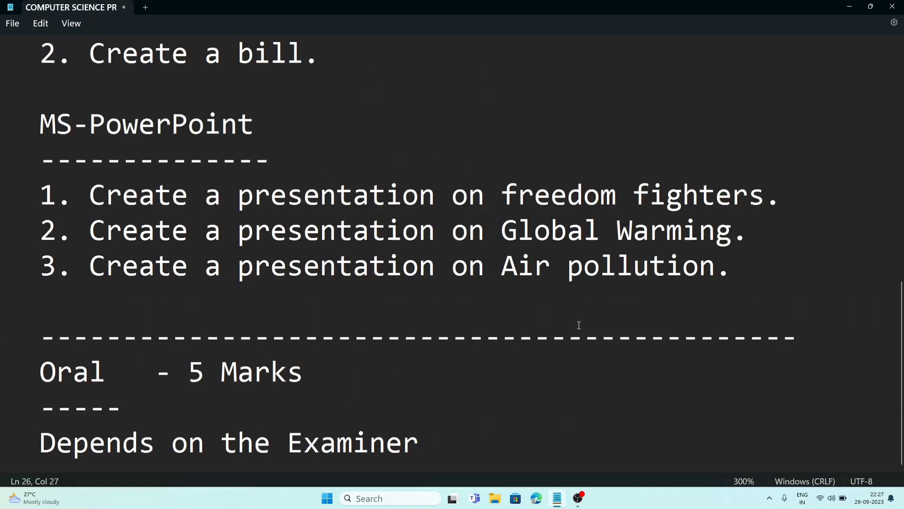
# Step: Click into the MS-Excel text, then after the MS-PowerPoint heading's dashes
pyautogui.click(384, 230)
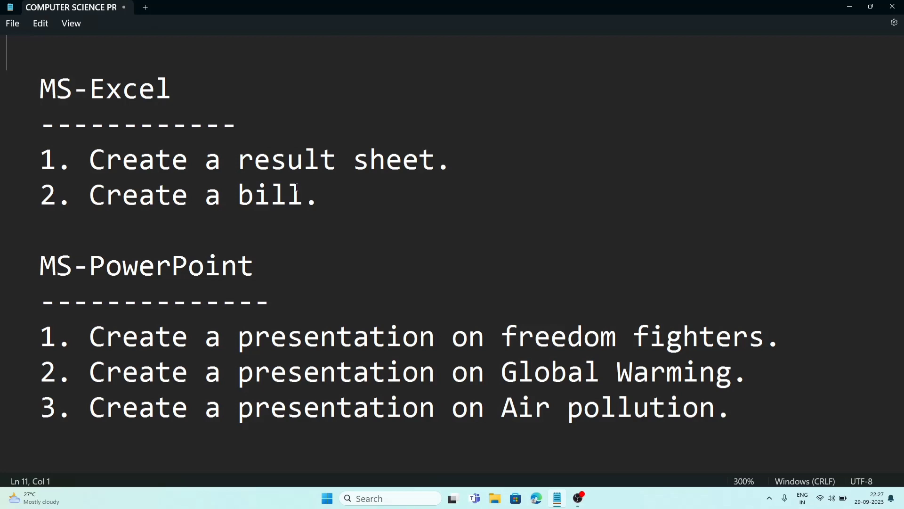
pyautogui.moveTo(12, 198)
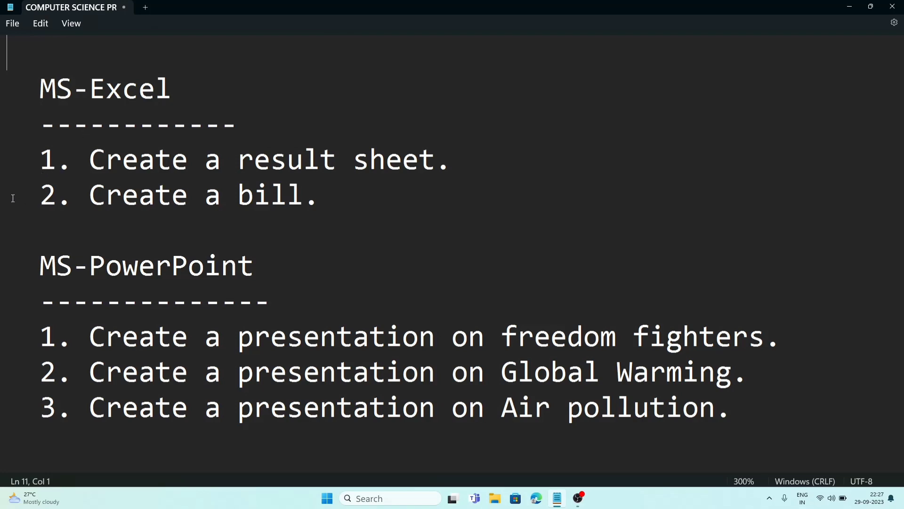
pyautogui.moveTo(23, 199)
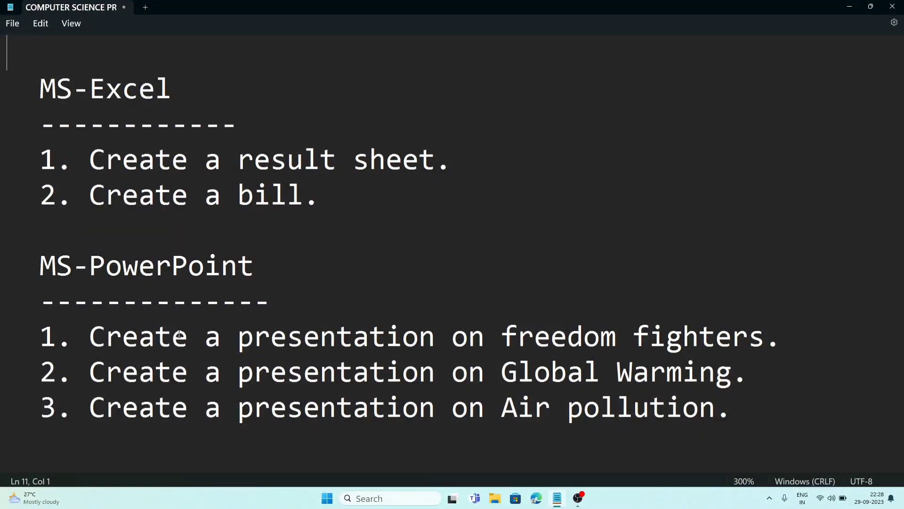
pyautogui.moveTo(174, 350)
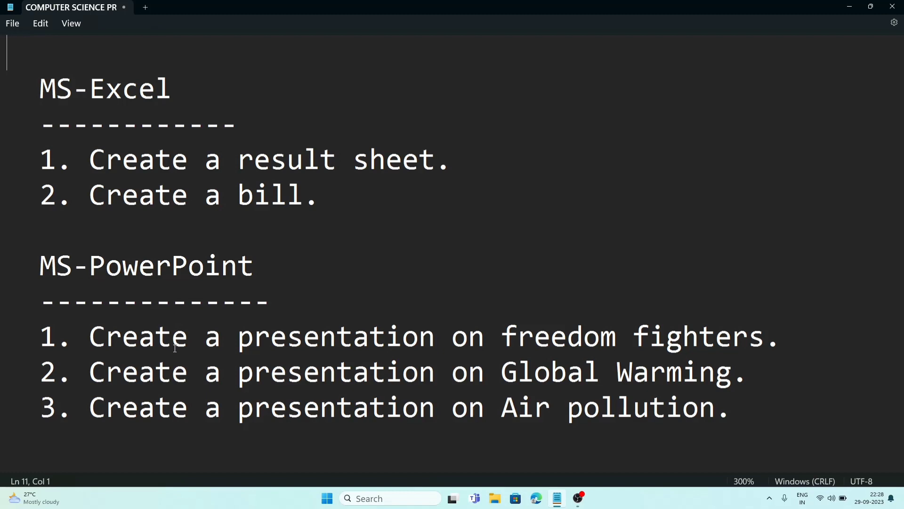
pyautogui.moveTo(709, 313)
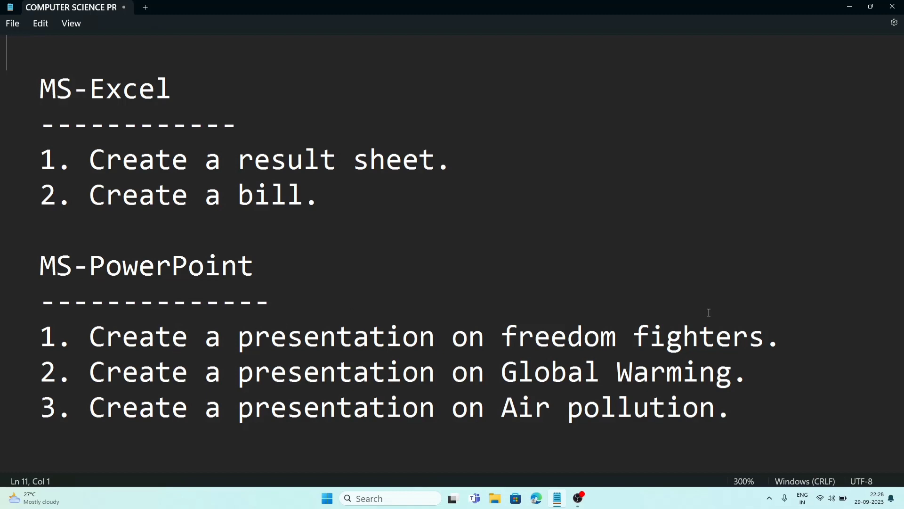
pyautogui.moveTo(706, 313)
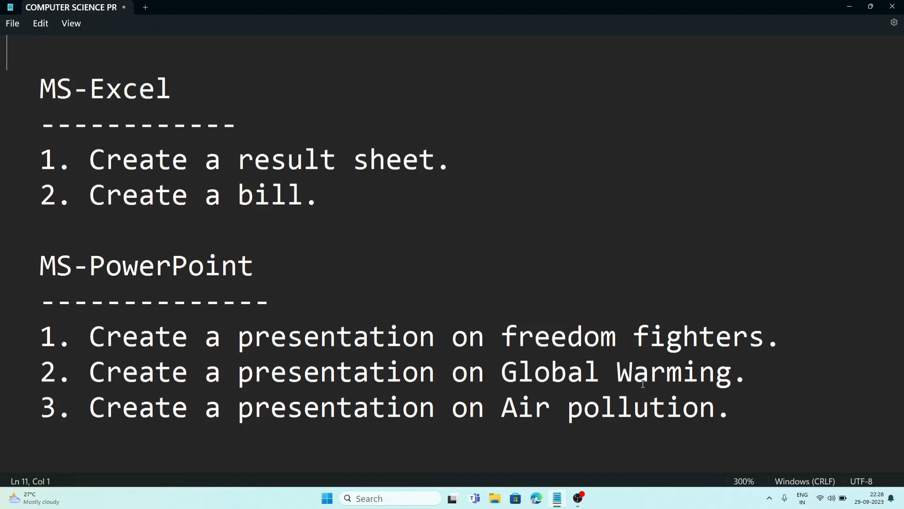
pyautogui.moveTo(590, 351)
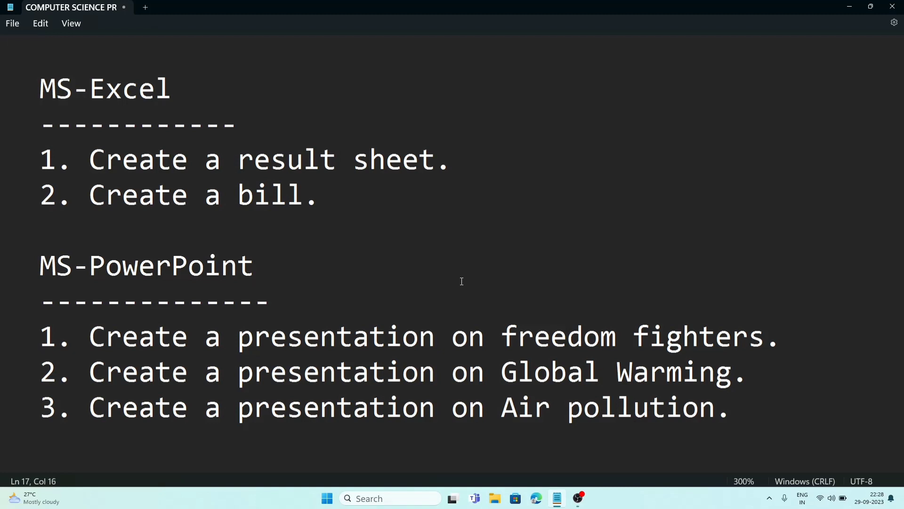
pyautogui.click(254, 303)
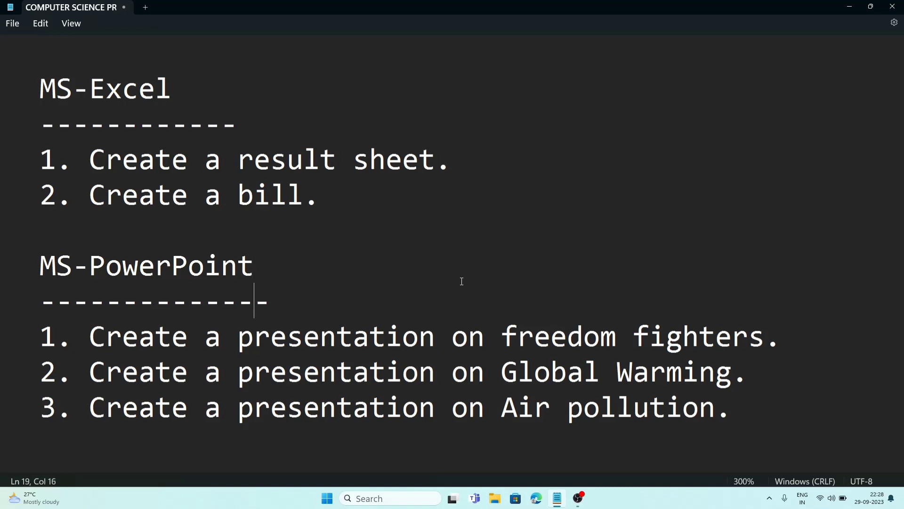
# Step: Scroll down to the separator and 'Depends on the Examiner' Oral 5 Marks section
pyautogui.scroll(-3)
pyautogui.write('Depends on the Examiner')
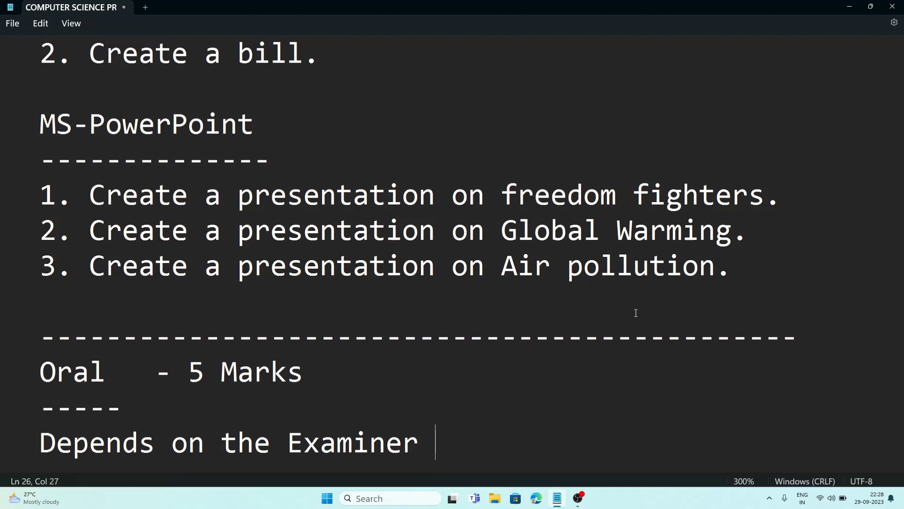
pyautogui.moveTo(774, 308)
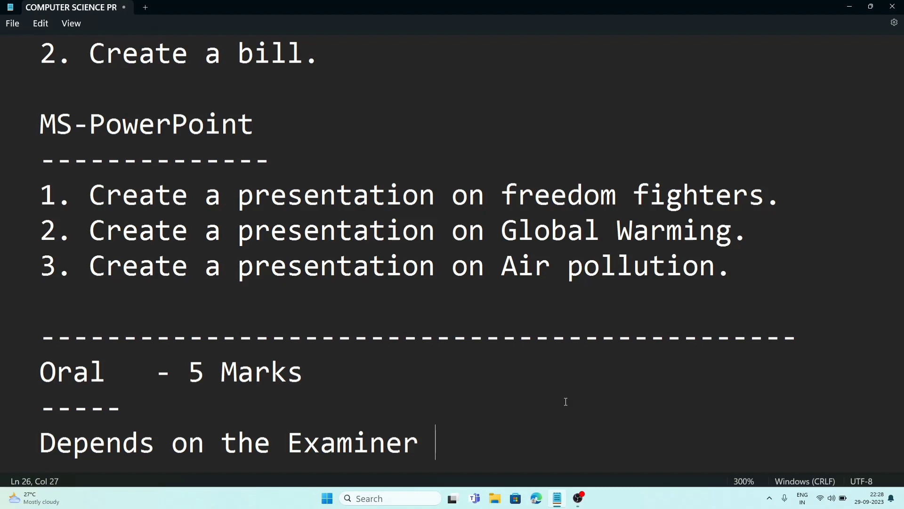
pyautogui.moveTo(586, 420)
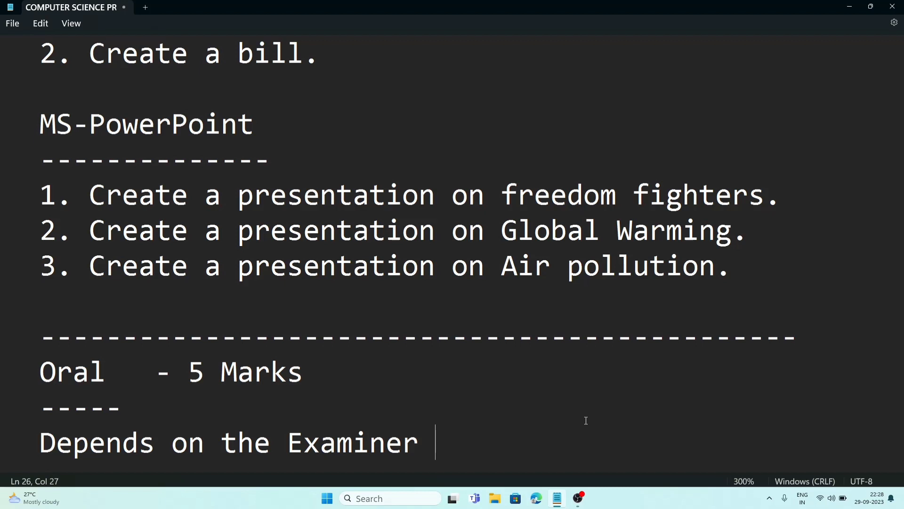